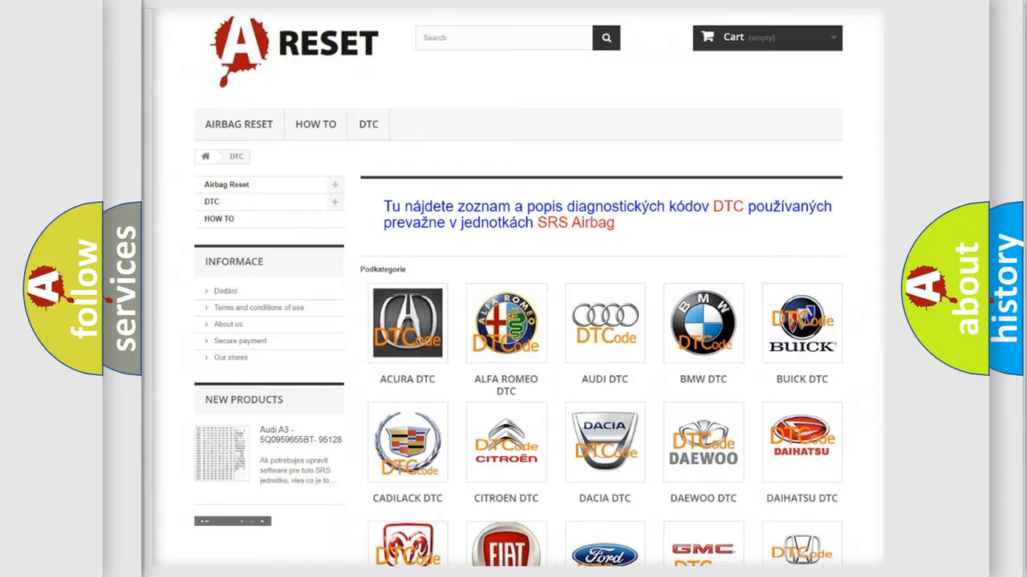
- Scroll through the Jeep B-code list down and back up to reach the U119487 entry
{"action": "scroll", "scroll_direction": "down", "scroll_amount": 3}
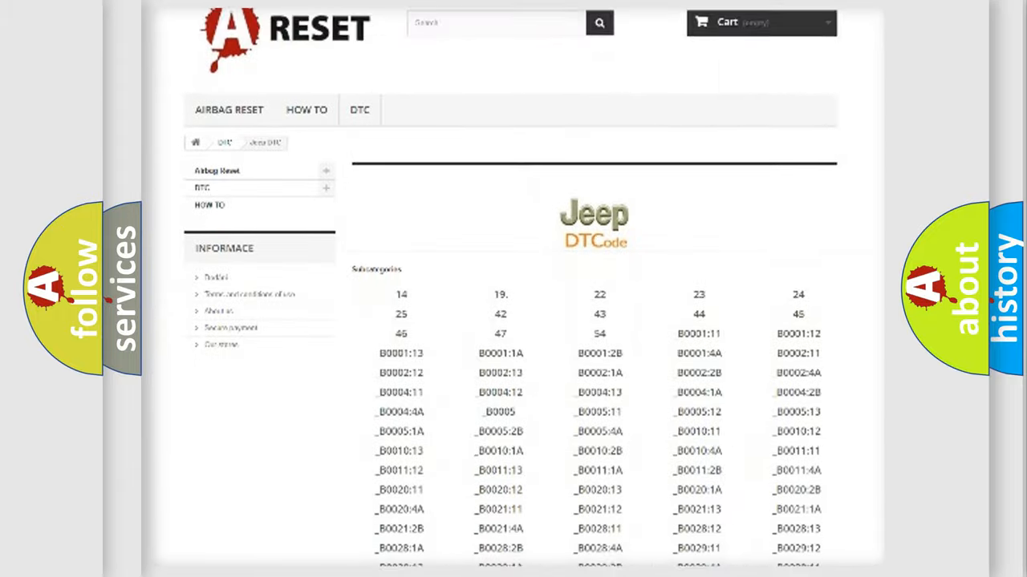
{"action": "scroll", "scroll_direction": "down", "scroll_amount": 3}
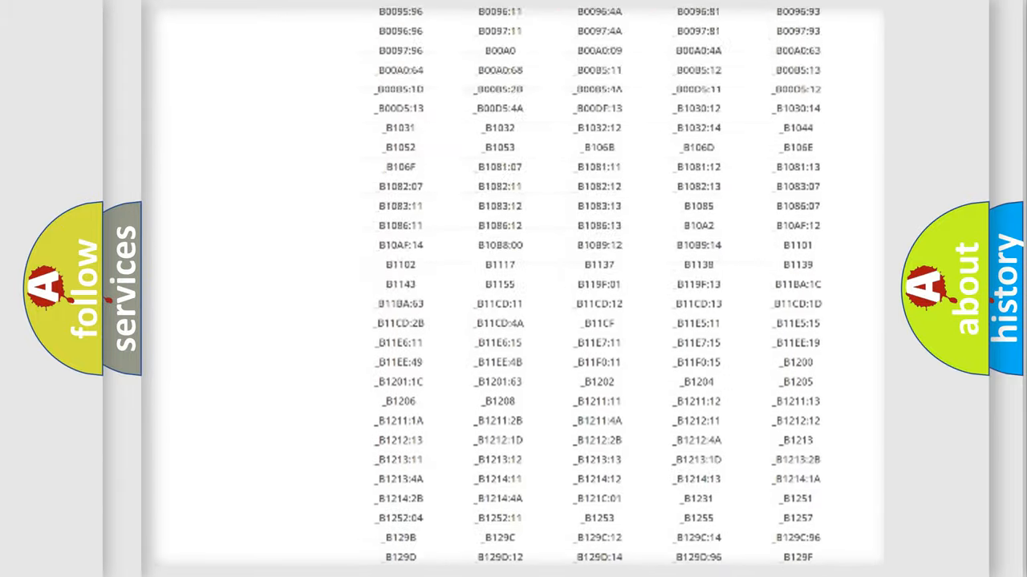
{"action": "scroll", "scroll_direction": "up", "scroll_amount": 3}
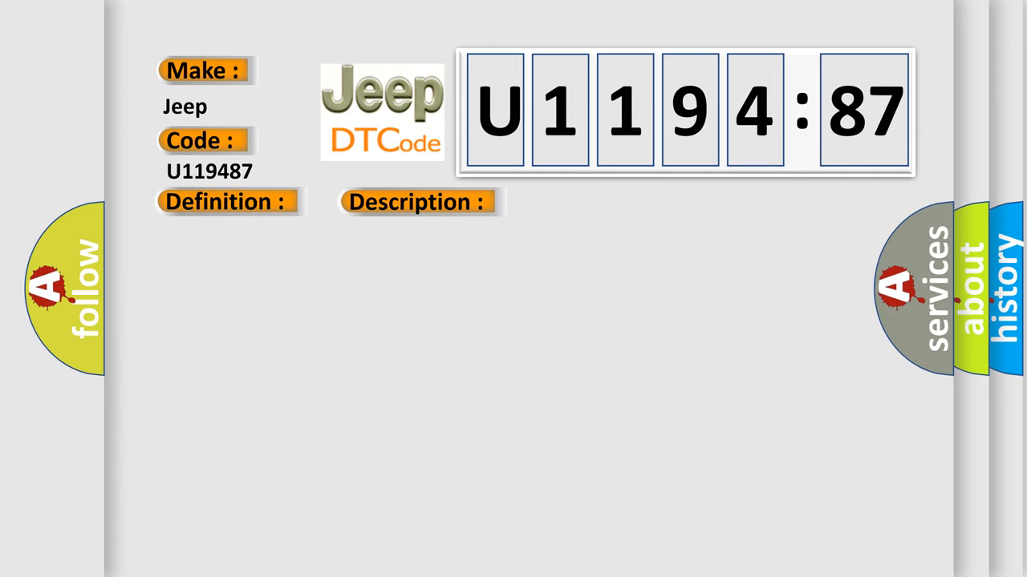
- Reveal the U119487 definition: ECM missing message with its failure sub-type explanation
{"action": "left_click", "coordinate": [417, 202]}
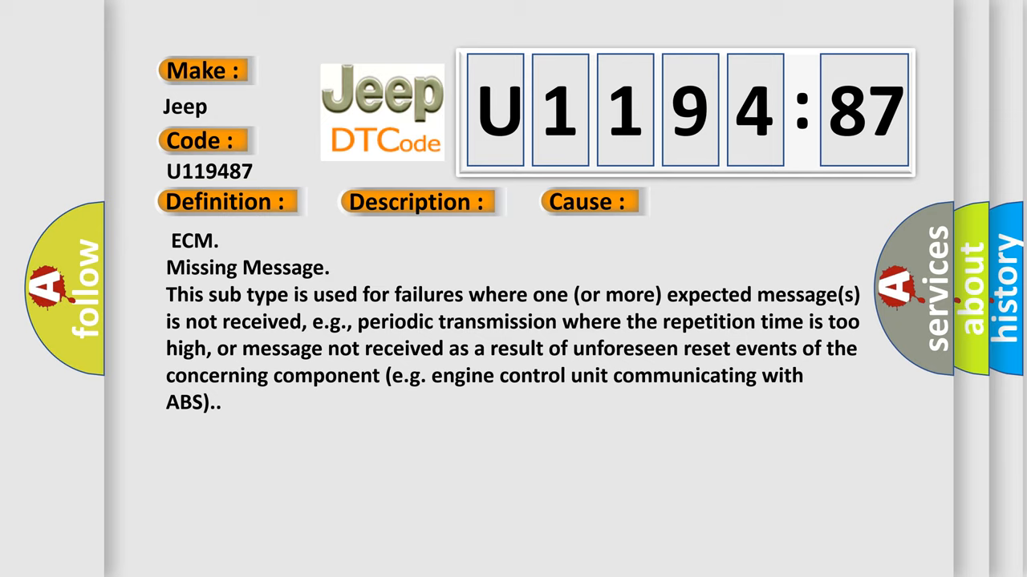